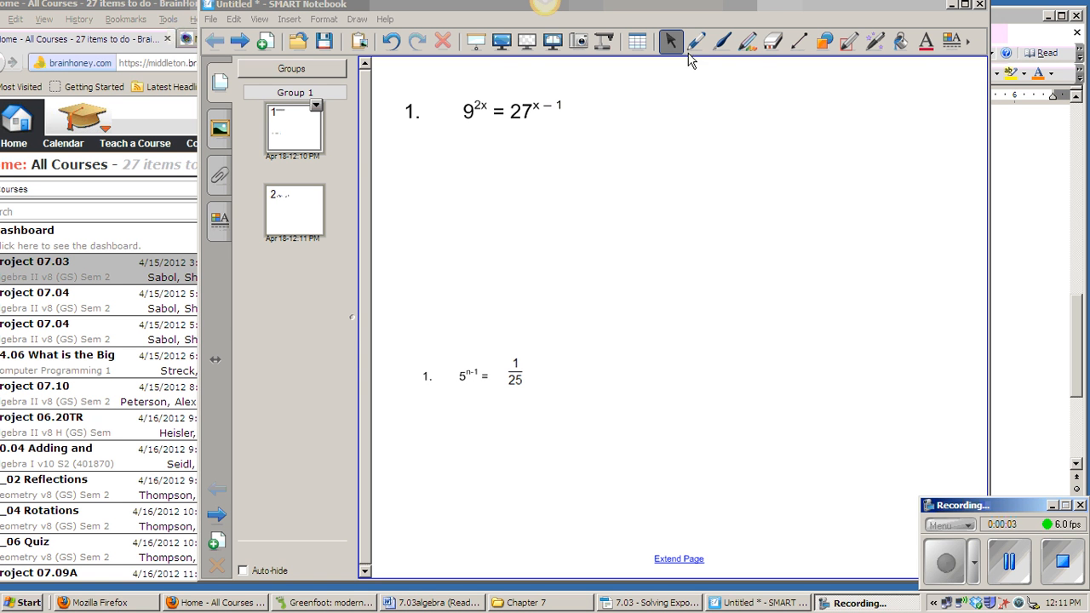
Circle the bases 9 and 27 in red ink and write (3²)^x under the 9
{"action": "left_click", "coordinate": [690, 40]}
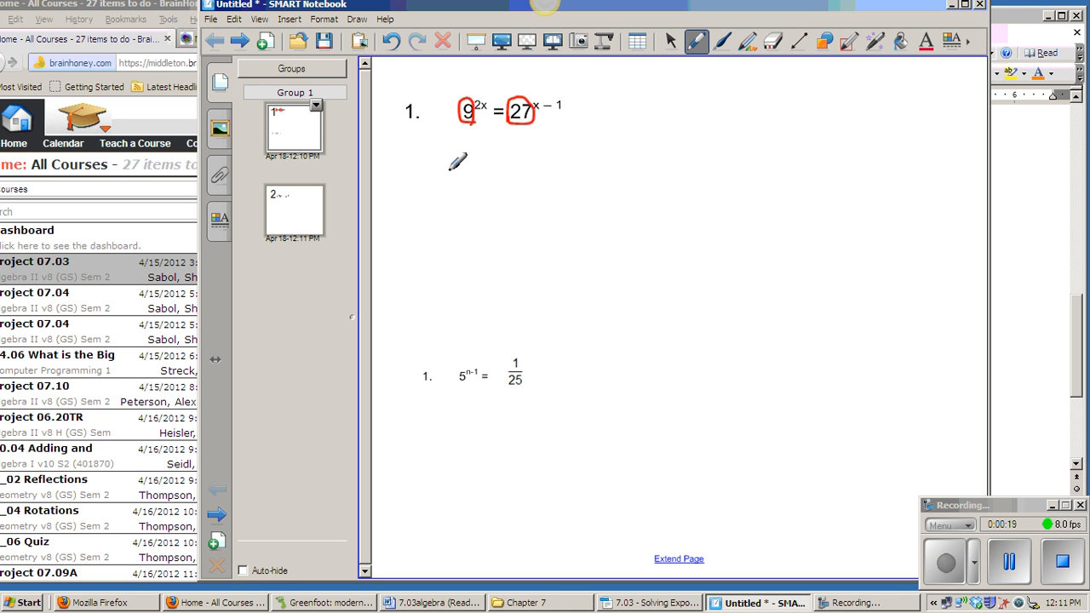
{"action": "mouse_move", "coordinate": [473, 136]}
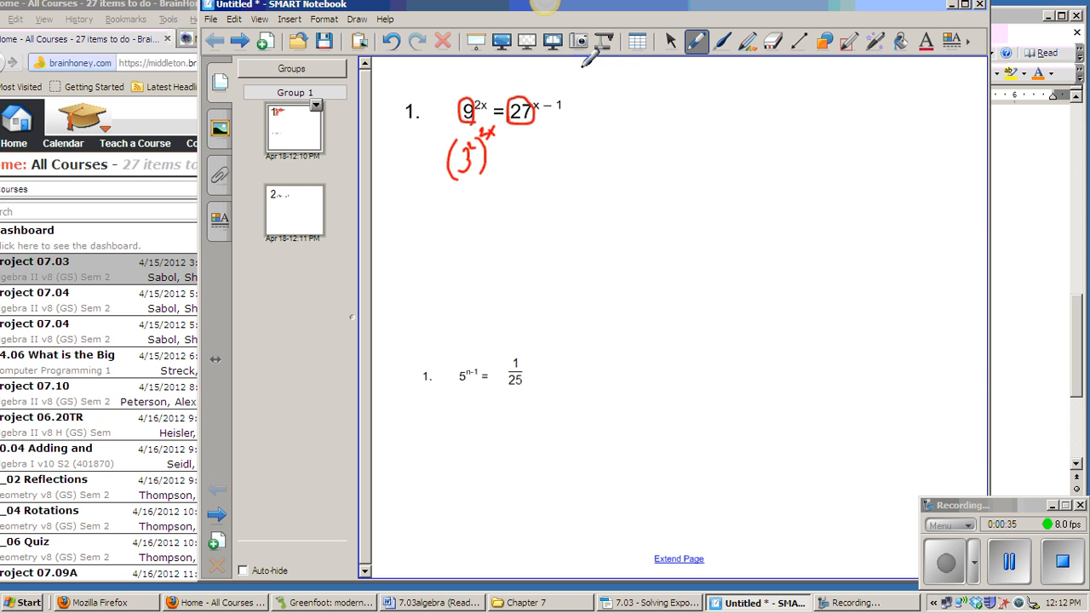
Add a typed note "= (3^3) x- 1" beside the handwritten rewrite of 27
{"action": "left_click", "coordinate": [671, 41]}
{"action": "type", "text": "= "}
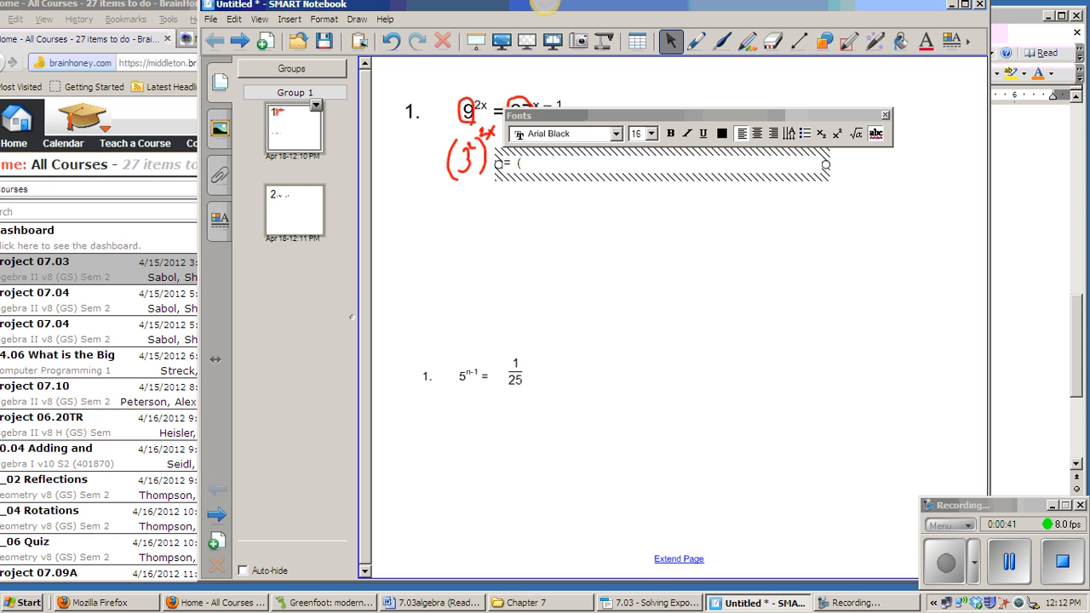
{"action": "type", "text": "(3^"}
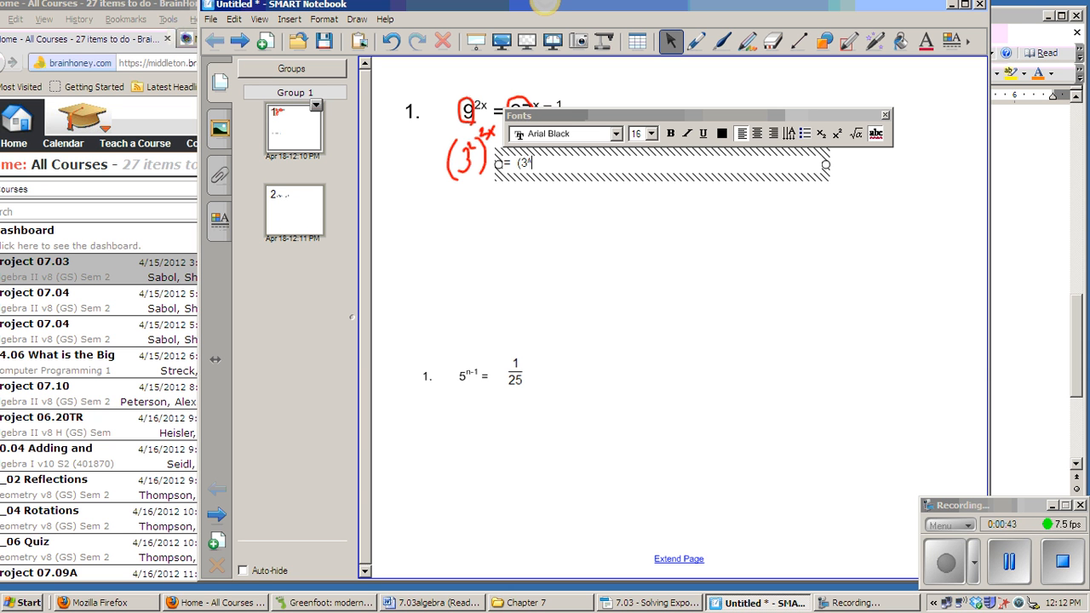
{"action": "type", "text": "3)"}
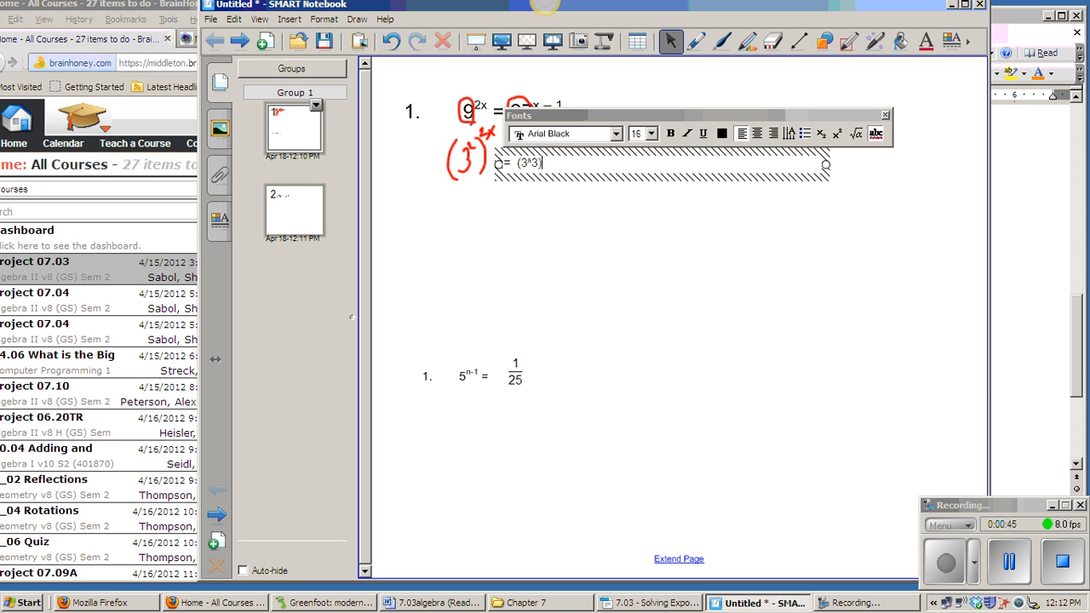
{"action": "type", "text": "x- 1"}
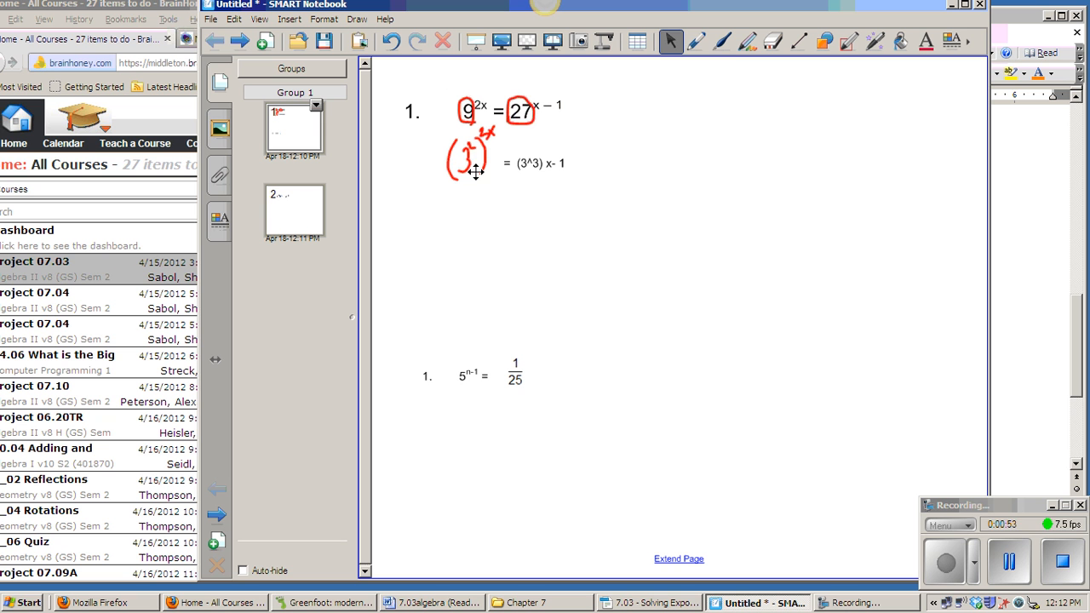
Add a second typed line reading 3^4x = 3^3(x-1) below the first rewrite
{"action": "left_click", "coordinate": [706, 41]}
{"action": "type", "text": "3^"}
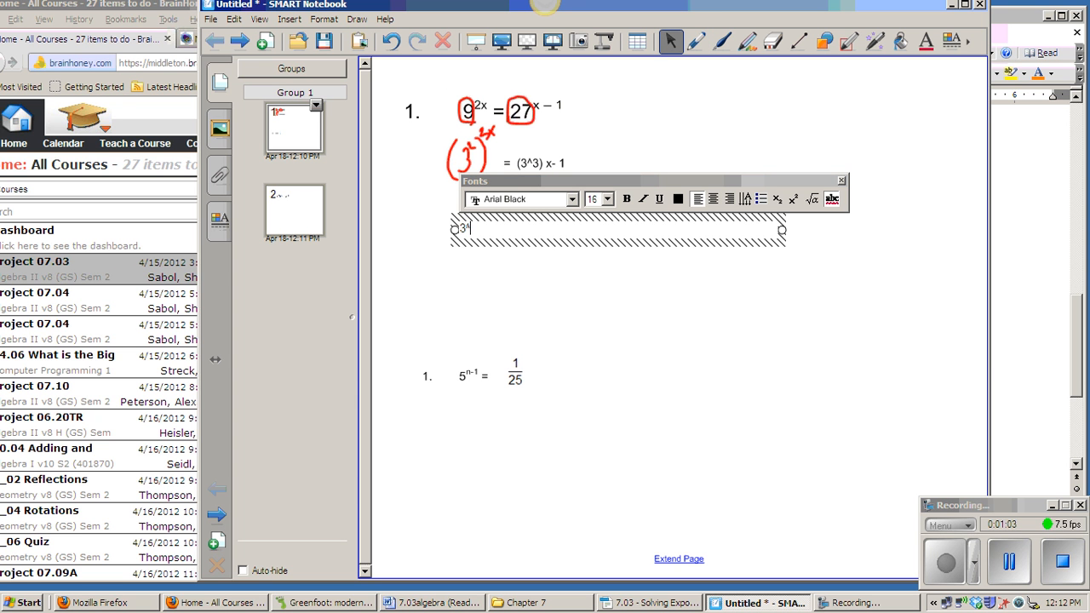
{"action": "type", "text": "4x"}
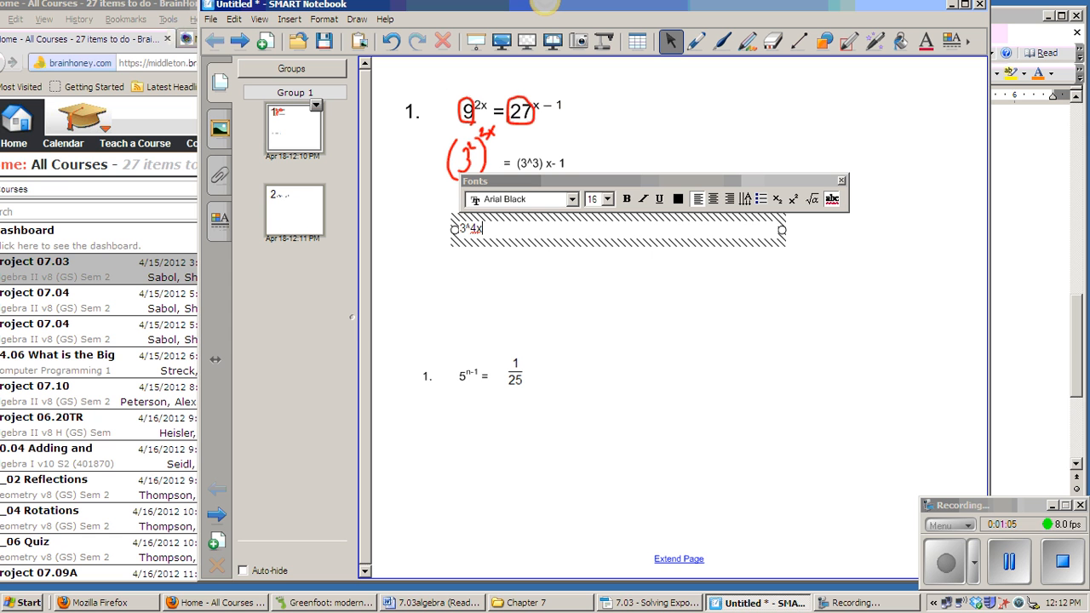
{"action": "type", "text": "="}
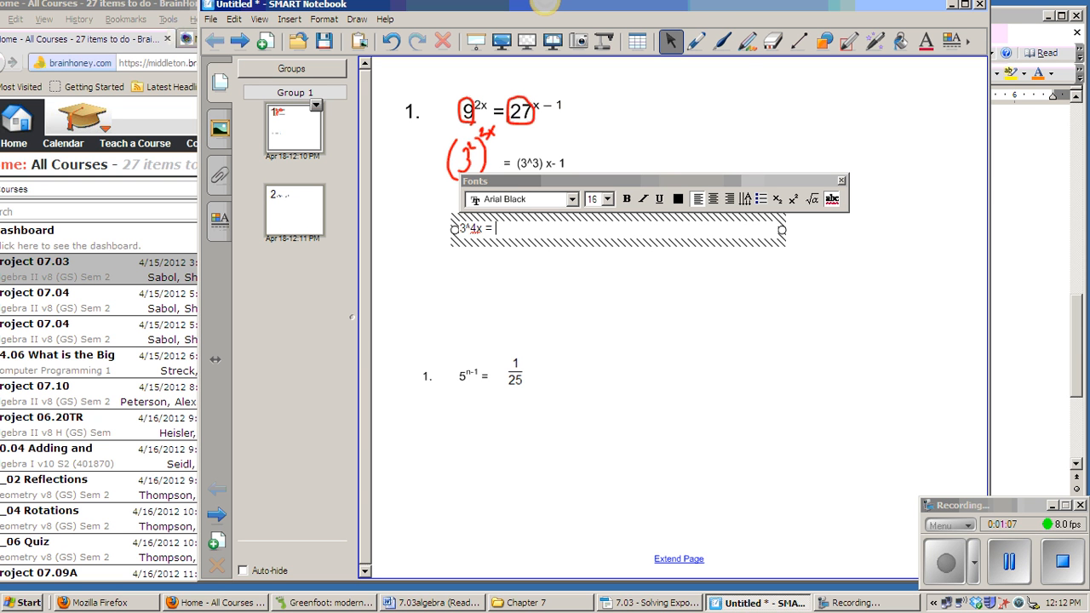
{"action": "type", "text": "3"}
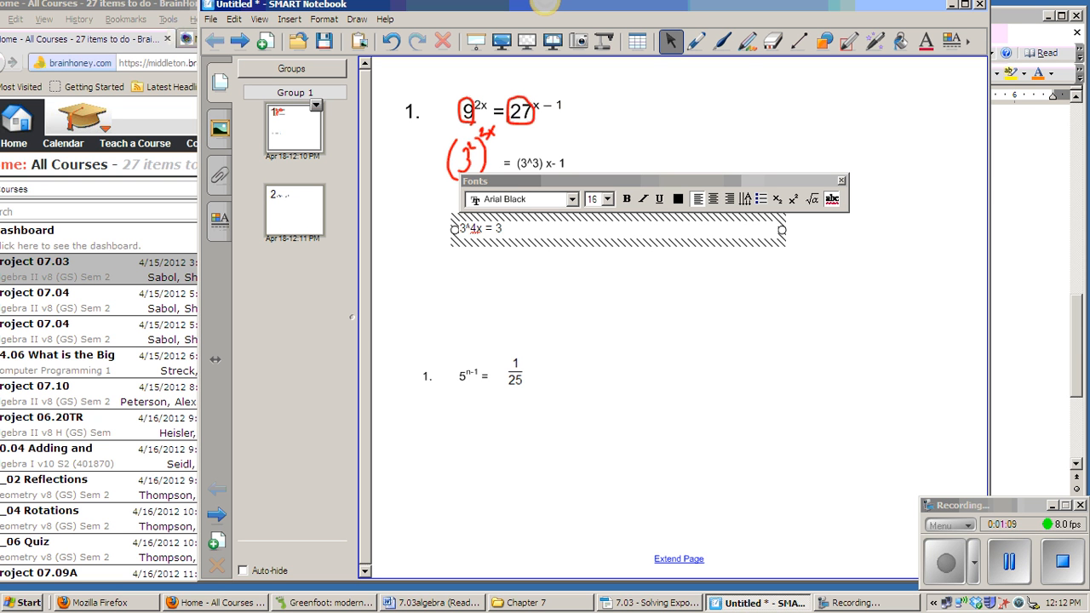
{"action": "type", "text": "3^3(x"}
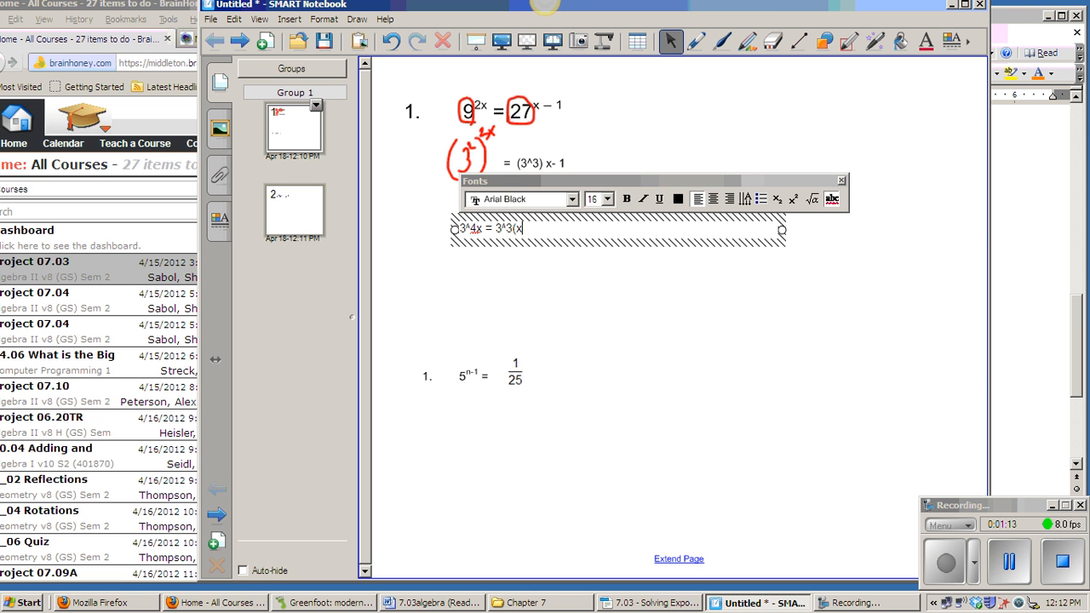
{"action": "type", "text": "-1)"}
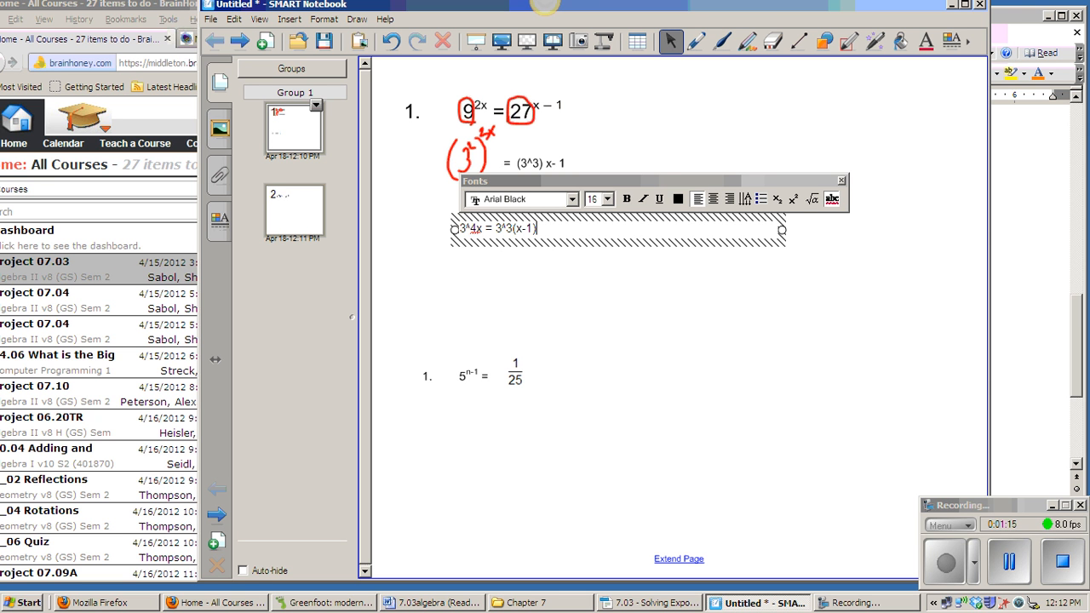
{"action": "left_click", "coordinate": [841, 186]}
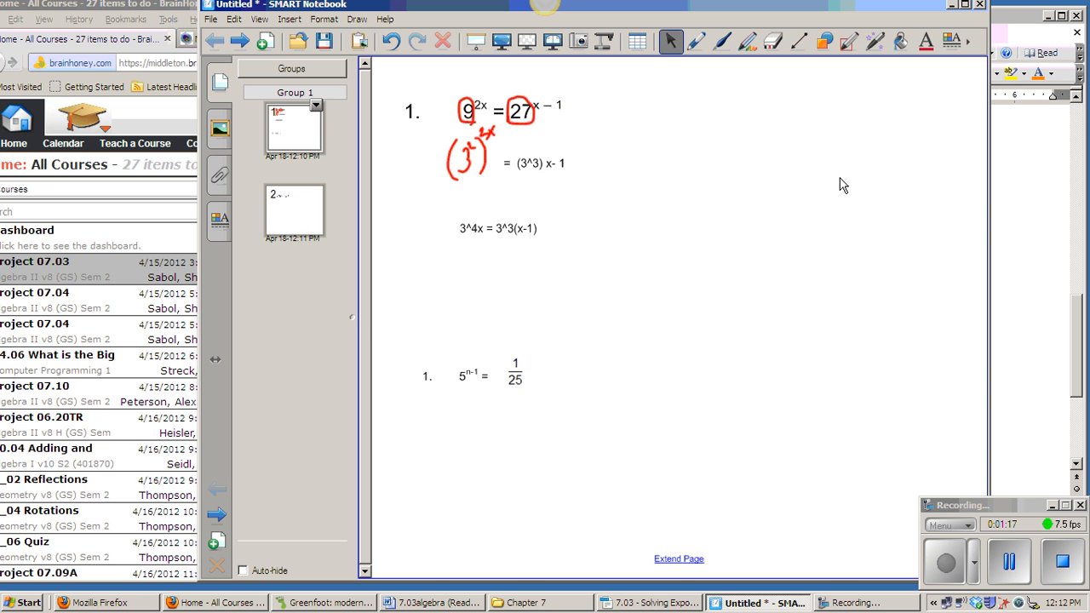
{"action": "mouse_move", "coordinate": [698, 42]}
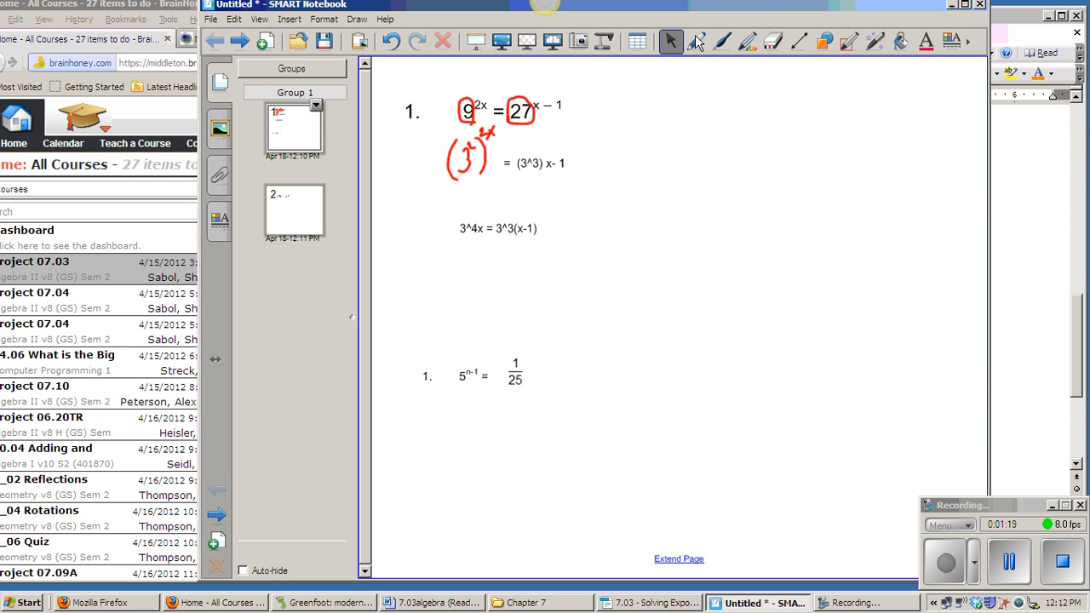
Circle the matching exponents in red and handwrite the equation 4x = 3x - 3 below
{"action": "left_click", "coordinate": [698, 41]}
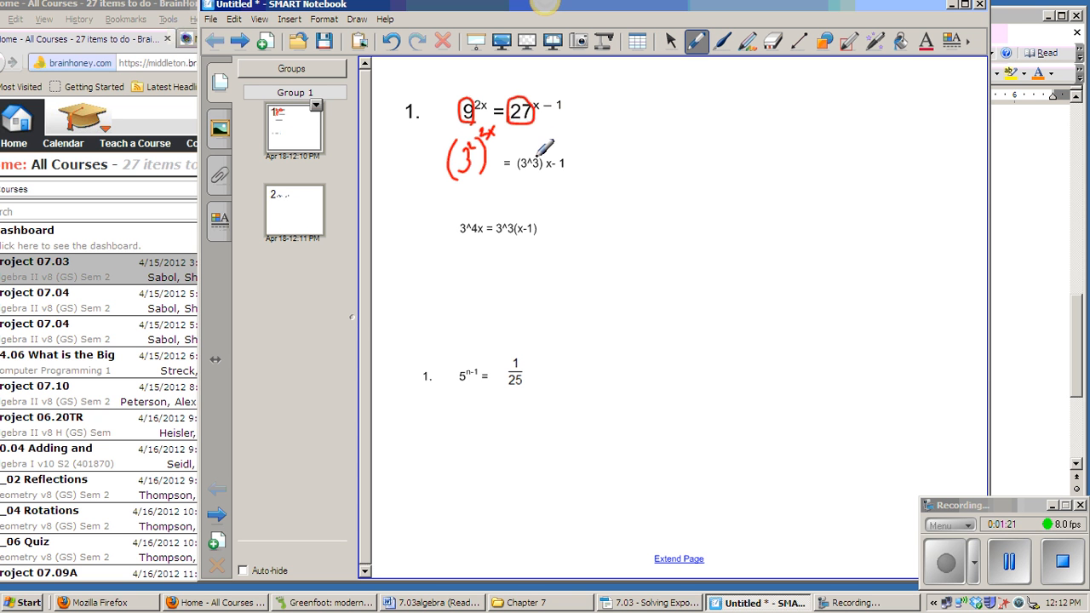
{"action": "mouse_move", "coordinate": [542, 153]}
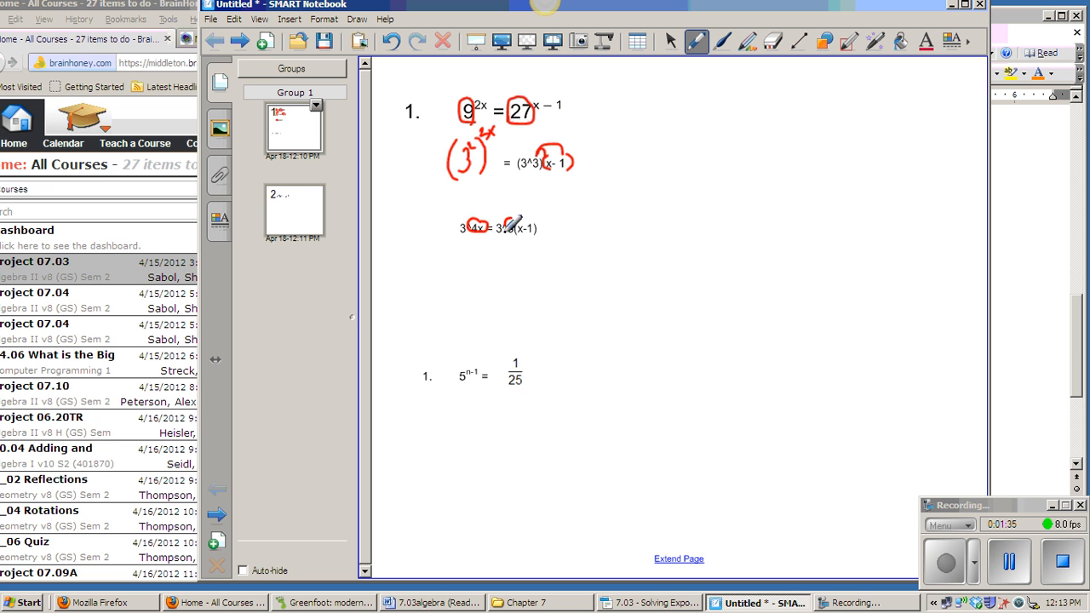
{"action": "left_click_drag", "start_coordinate": [508, 217], "coordinate": [545, 236]}
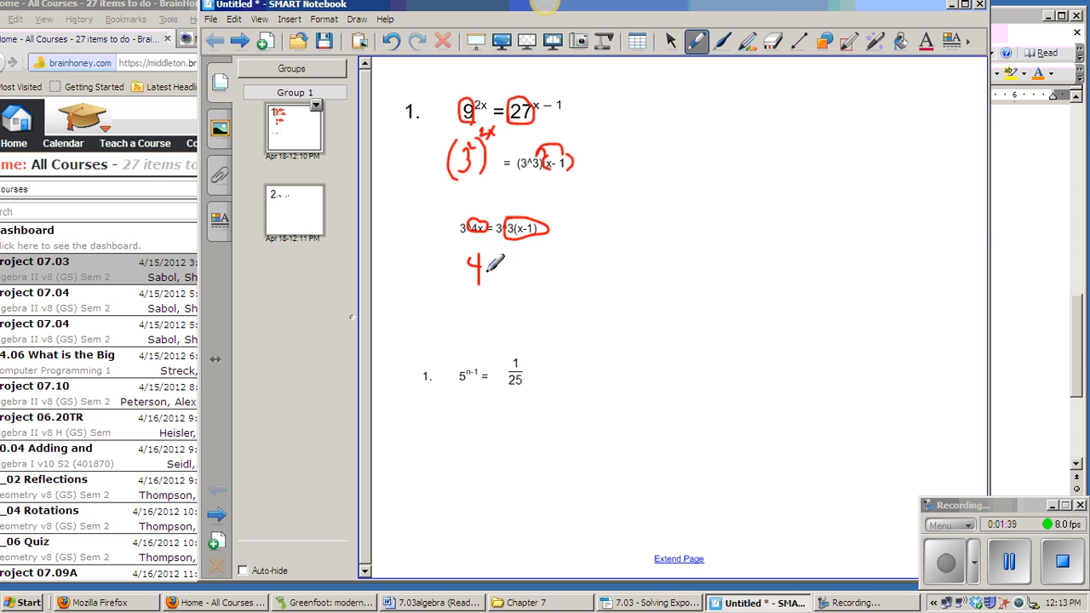
{"action": "left_click_drag", "start_coordinate": [484, 269], "coordinate": [493, 272]}
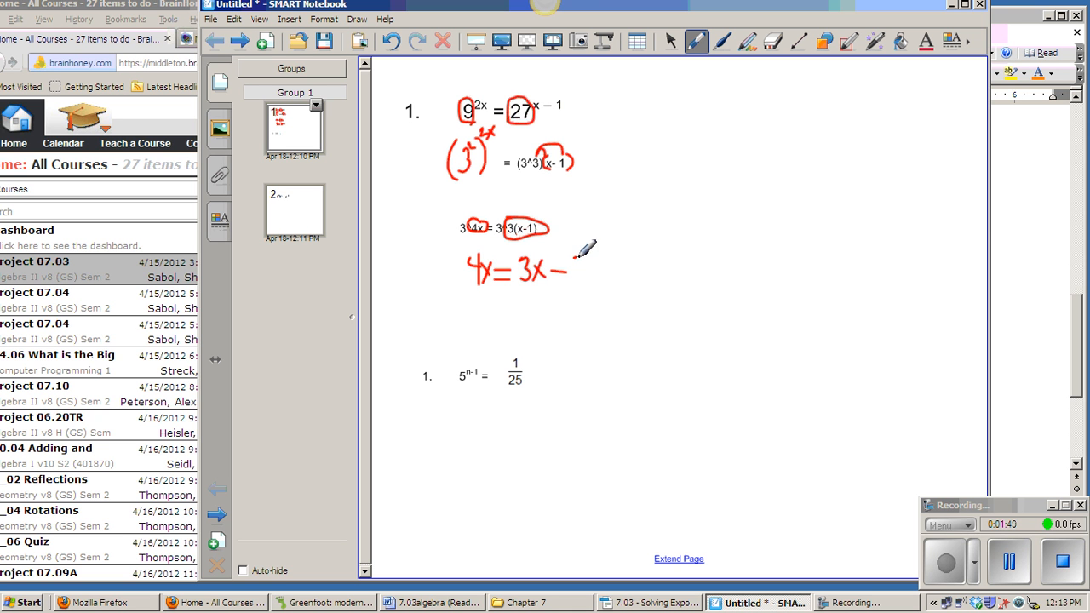
{"action": "left_click_drag", "start_coordinate": [570, 269], "coordinate": [588, 273]}
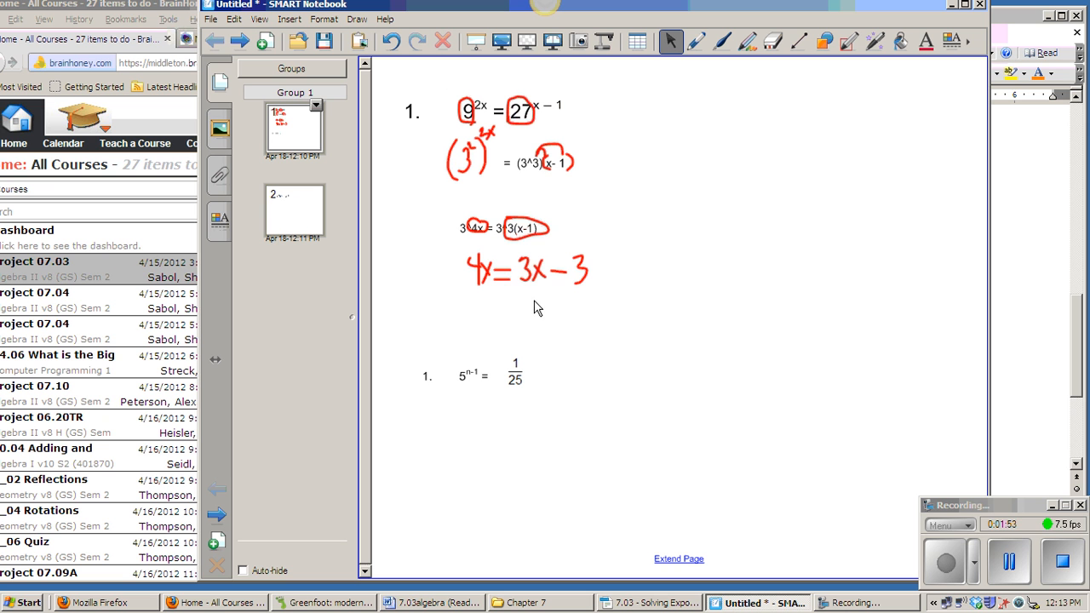
{"action": "mouse_move", "coordinate": [494, 271]}
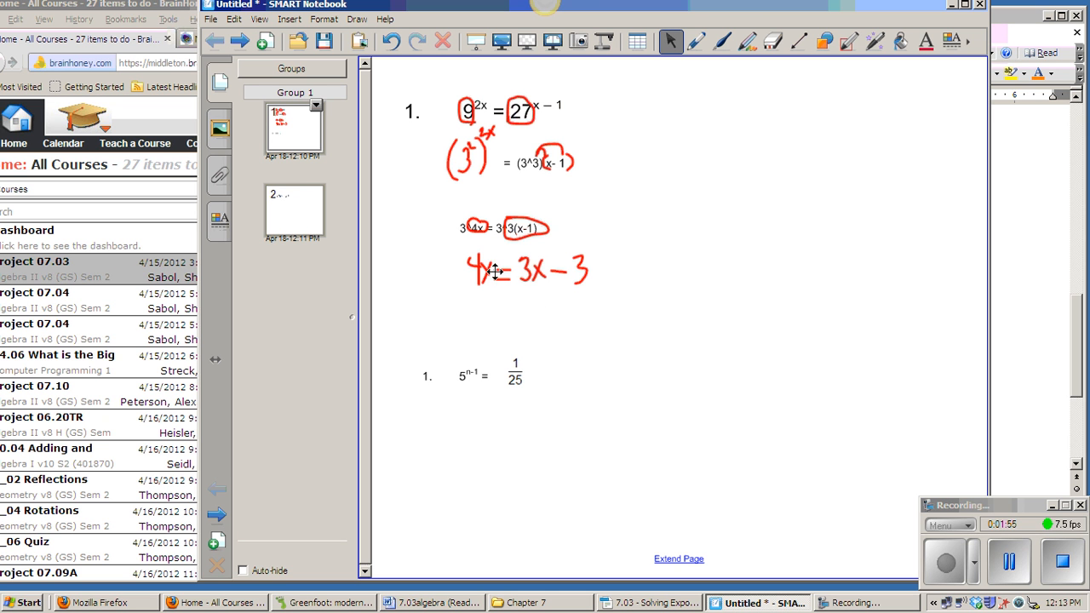
{"action": "mouse_move", "coordinate": [651, 71]}
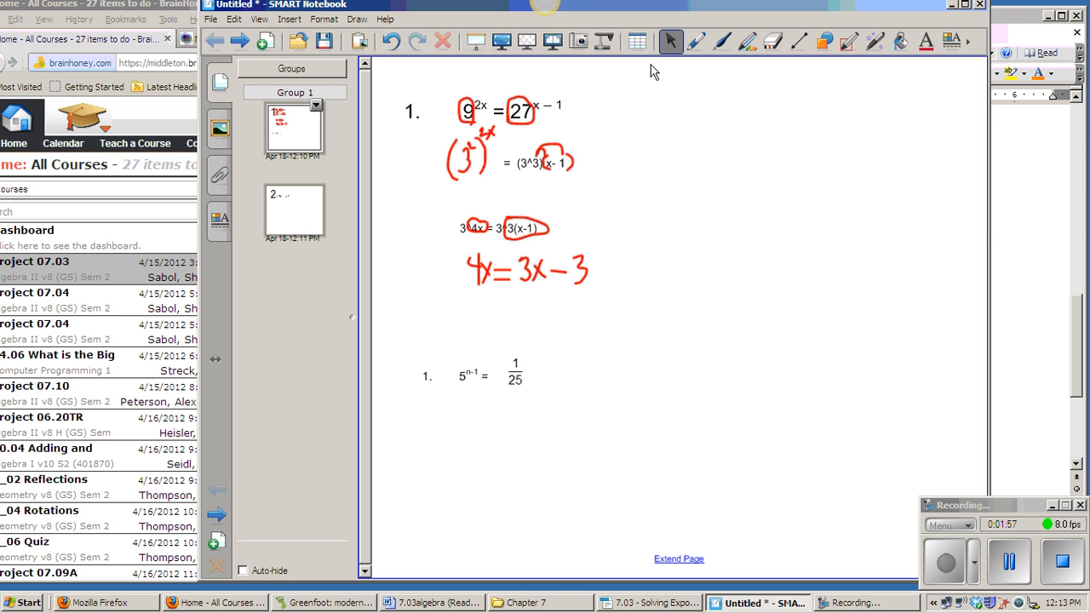
{"action": "mouse_move", "coordinate": [564, 239]}
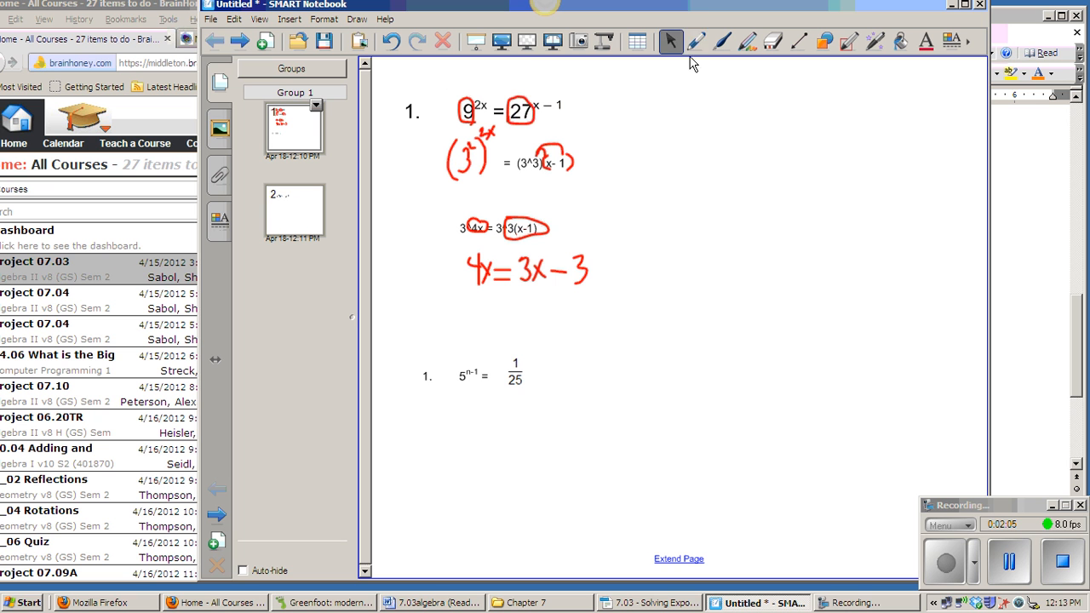
Circle 1/25 in red, write 5^-2 under it, and type n-1 = -2 below
{"action": "left_click", "coordinate": [696, 41]}
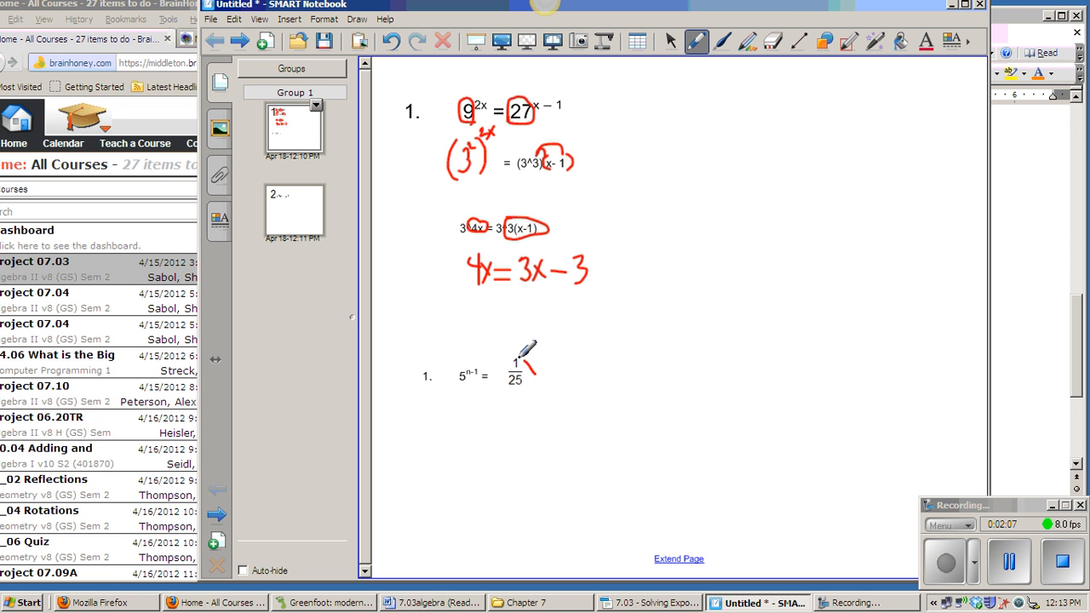
{"action": "left_click_drag", "start_coordinate": [507, 357], "coordinate": [542, 383]}
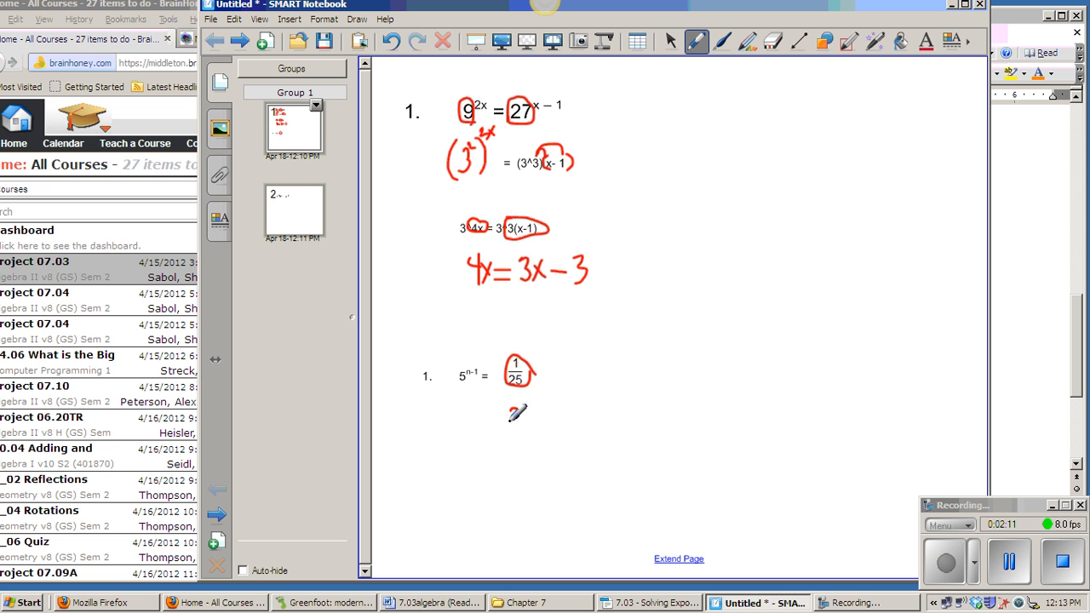
{"action": "left_click_drag", "start_coordinate": [511, 409], "coordinate": [519, 422]}
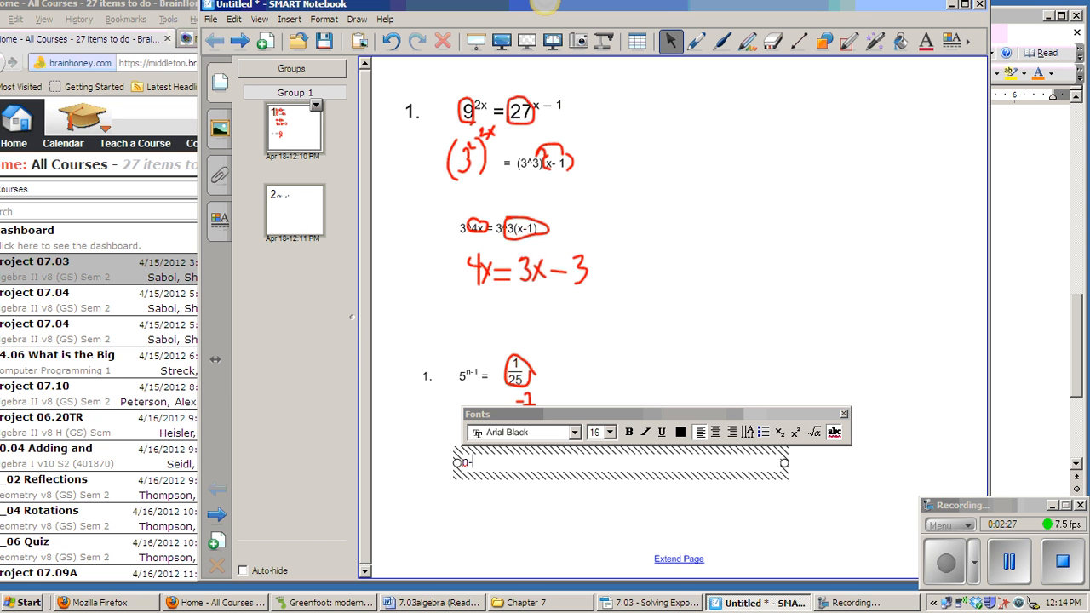
{"action": "type", "text": "-1"}
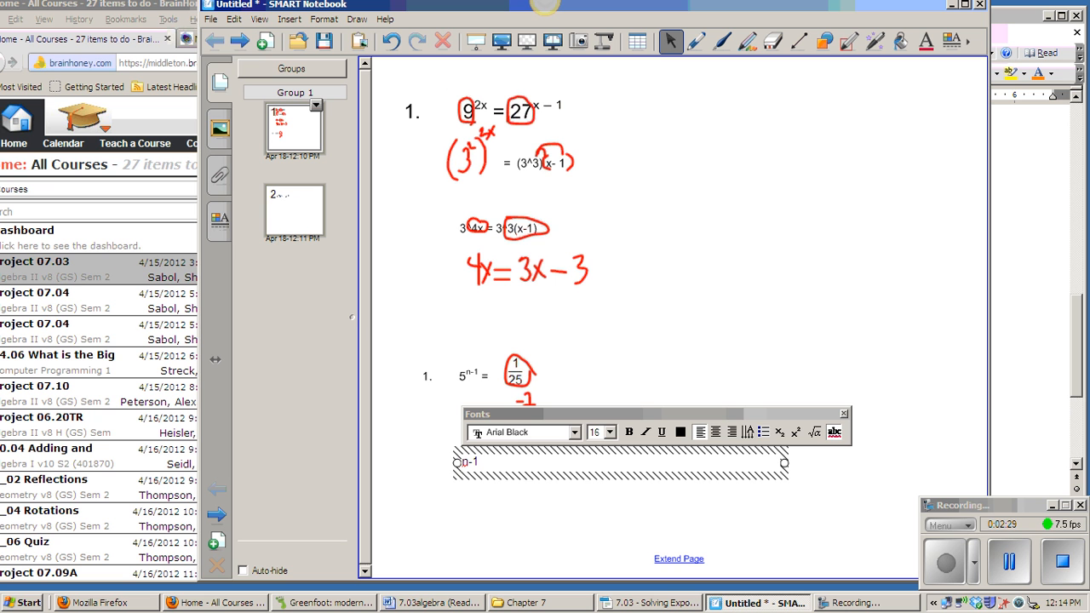
{"action": "type", "text": "= -2"}
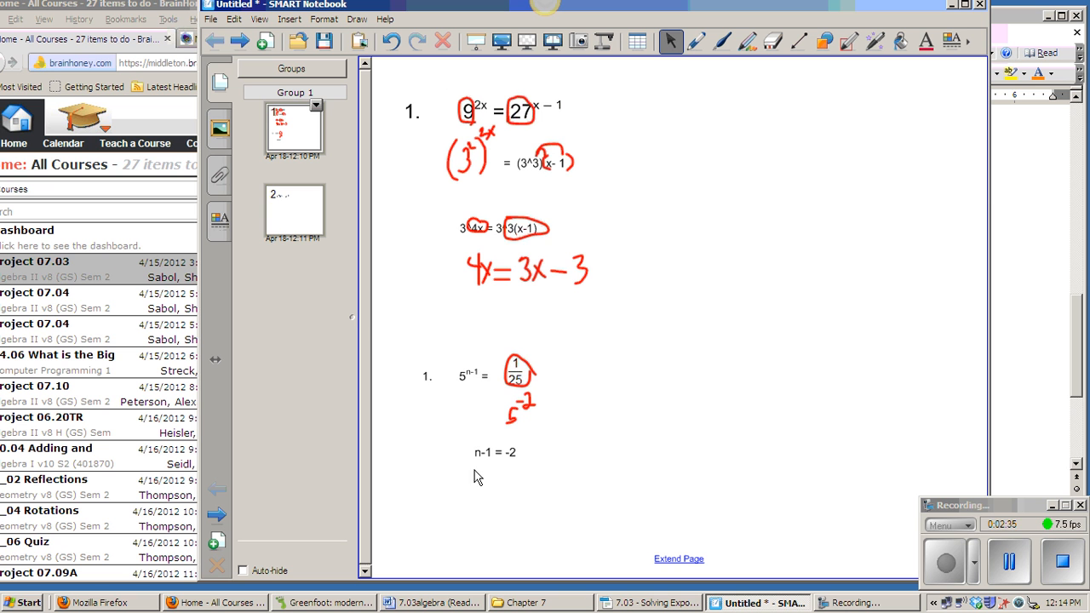
{"action": "mouse_move", "coordinate": [337, 225]}
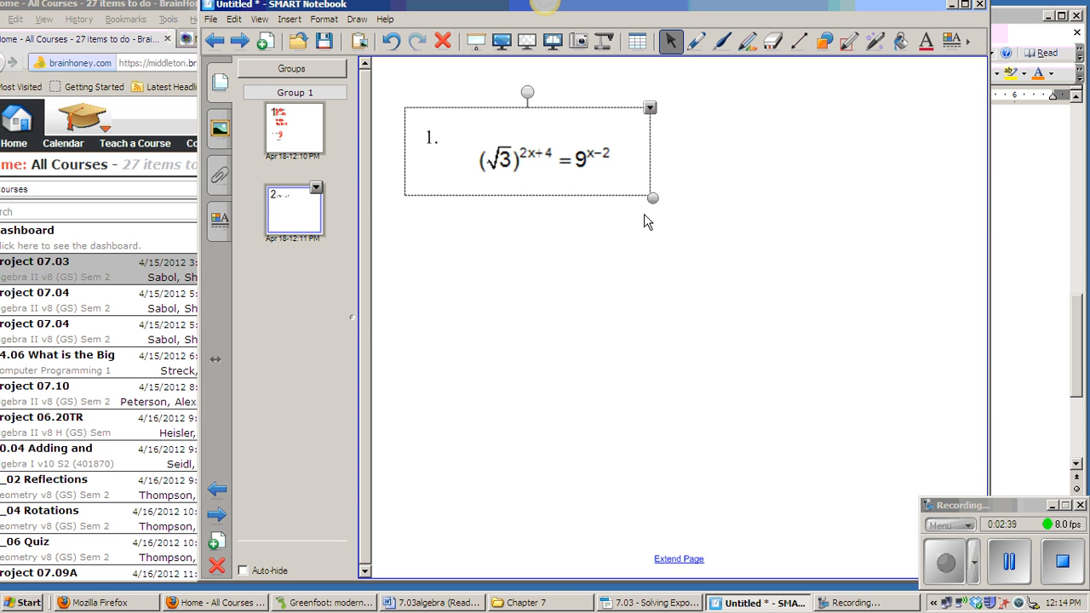
{"action": "mouse_move", "coordinate": [589, 169]}
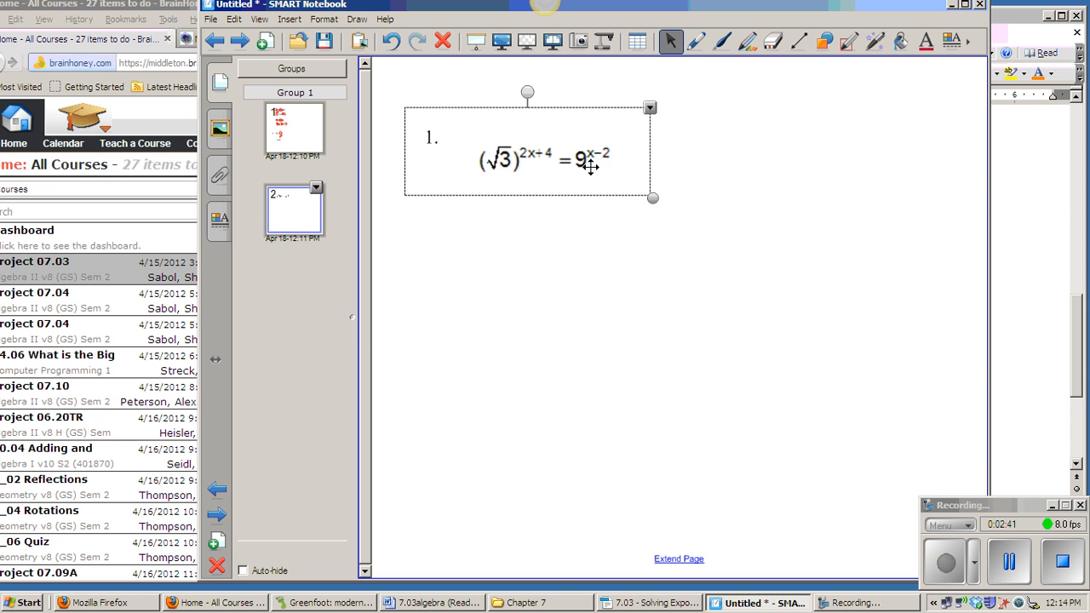
Handwrite the exponent (2x-4) in red to rewrite the √3 side as 3^(1/2(2x-4))
{"action": "left_click", "coordinate": [705, 41]}
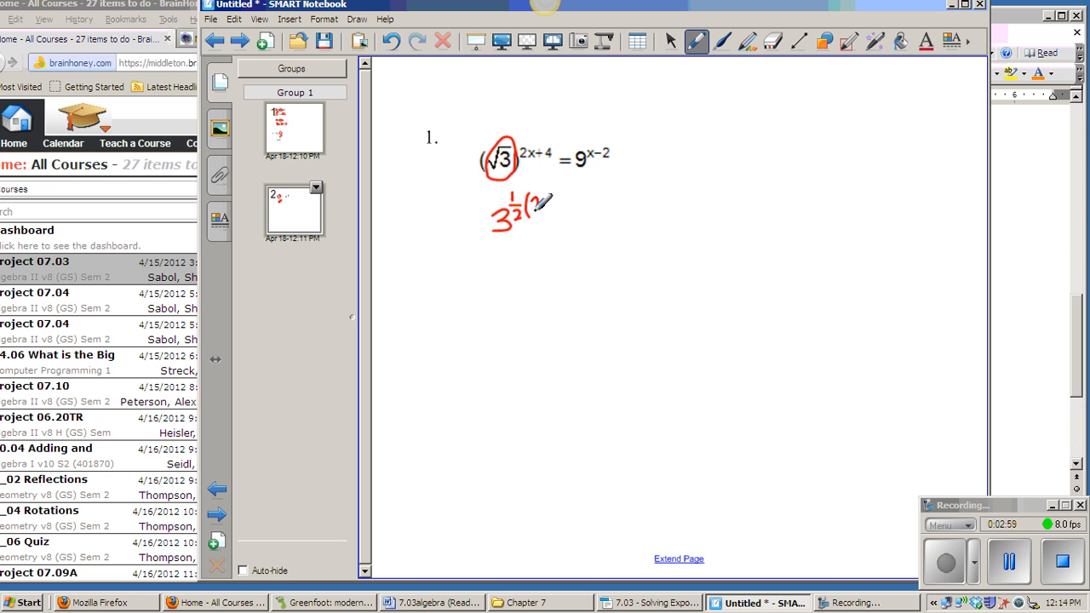
{"action": "left_click_drag", "start_coordinate": [544, 205], "coordinate": [558, 203]}
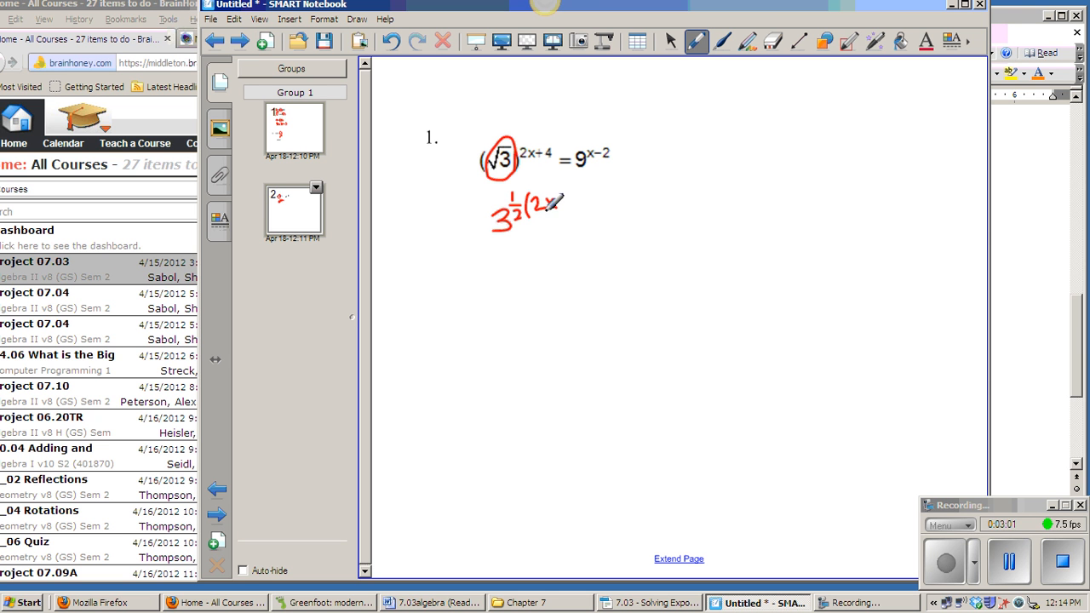
{"action": "left_click_drag", "start_coordinate": [544, 204], "coordinate": [582, 204]}
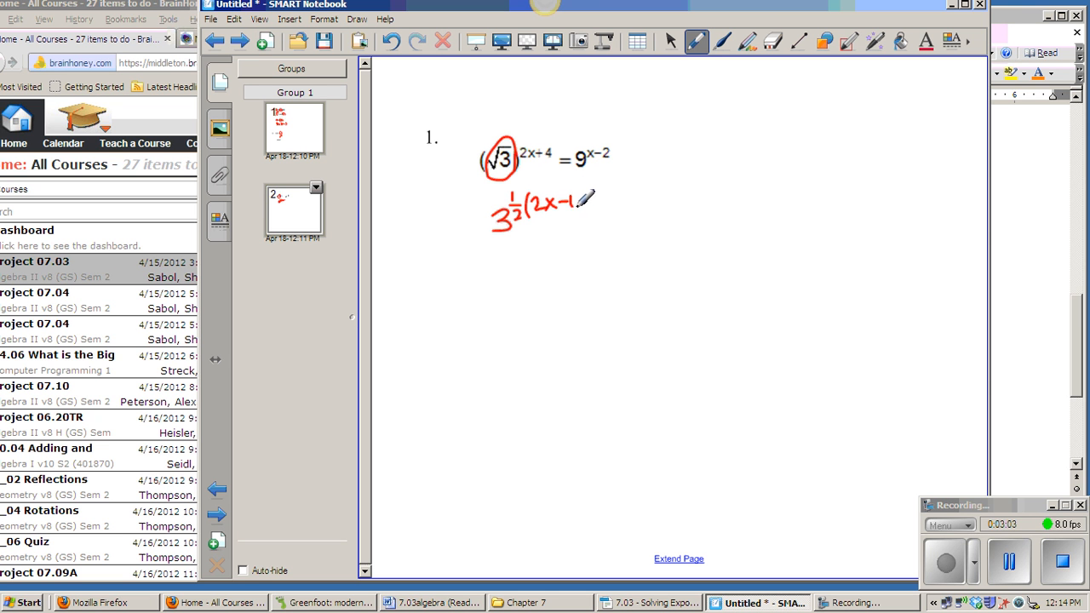
{"action": "left_click_drag", "start_coordinate": [572, 202], "coordinate": [585, 208]}
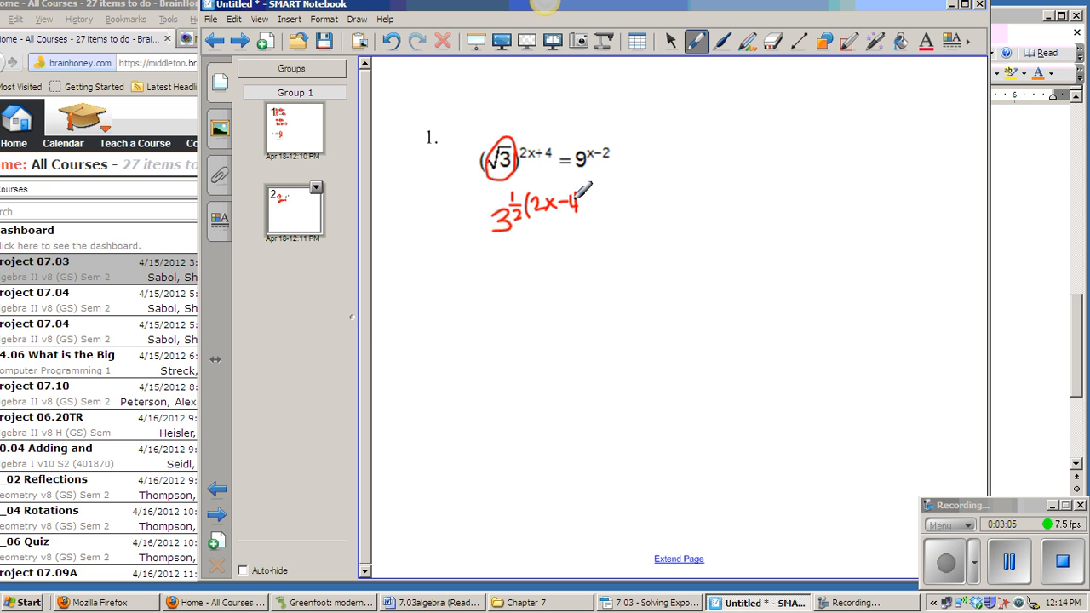
{"action": "left_click_drag", "start_coordinate": [579, 201], "coordinate": [593, 218]}
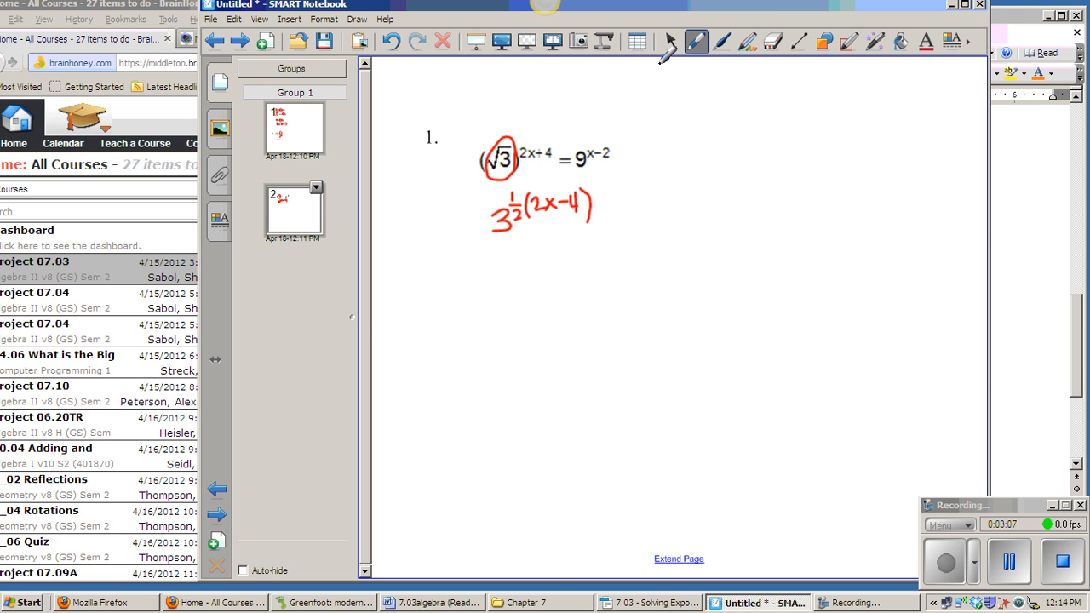
Circle the 9 in red and mark it as 3 squared above
{"action": "left_click", "coordinate": [670, 41]}
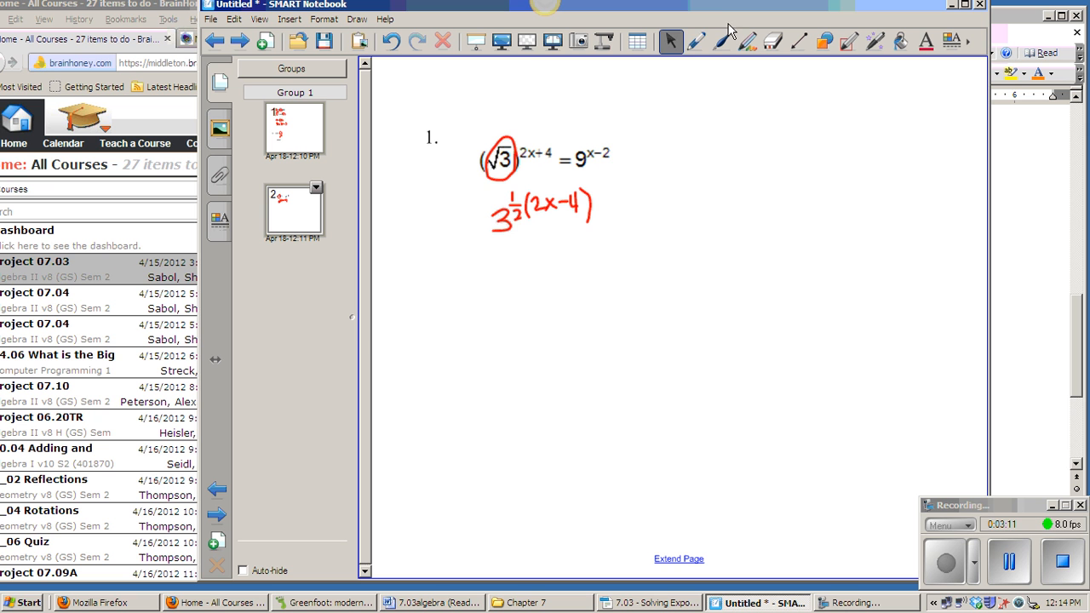
{"action": "left_click", "coordinate": [693, 41]}
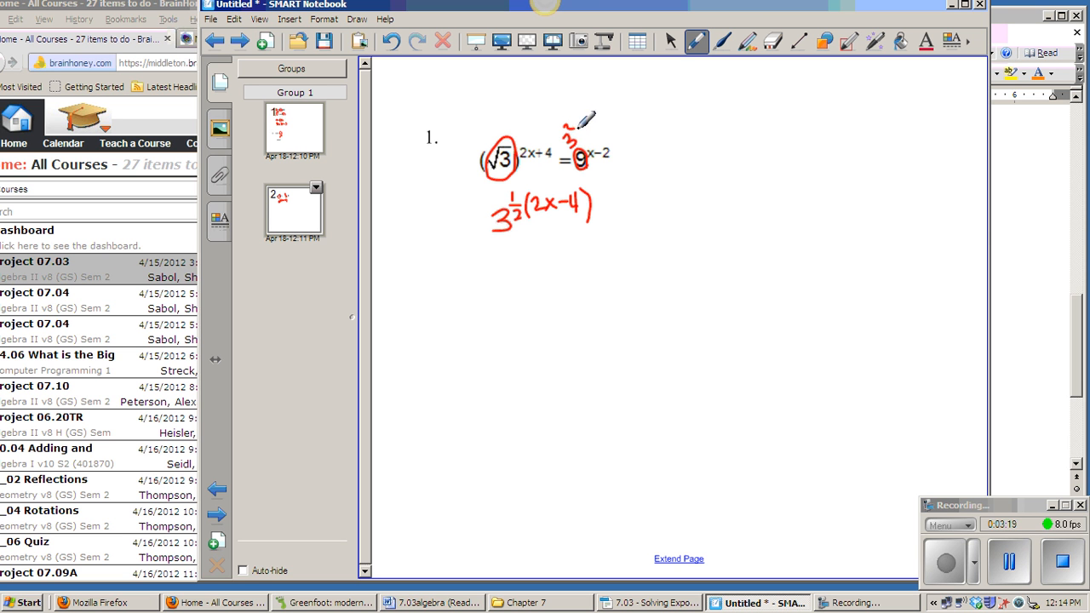
{"action": "left_click_drag", "start_coordinate": [565, 128], "coordinate": [578, 150]}
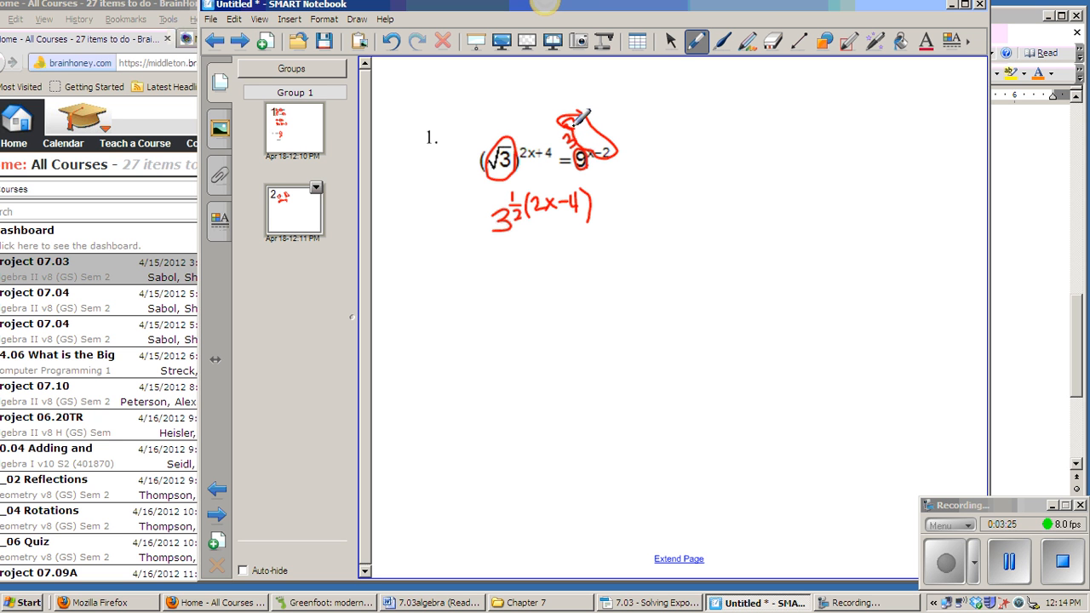
Start a typed exponent equation below the red work reading x - 2 = 2x -
{"action": "left_click", "coordinate": [671, 41]}
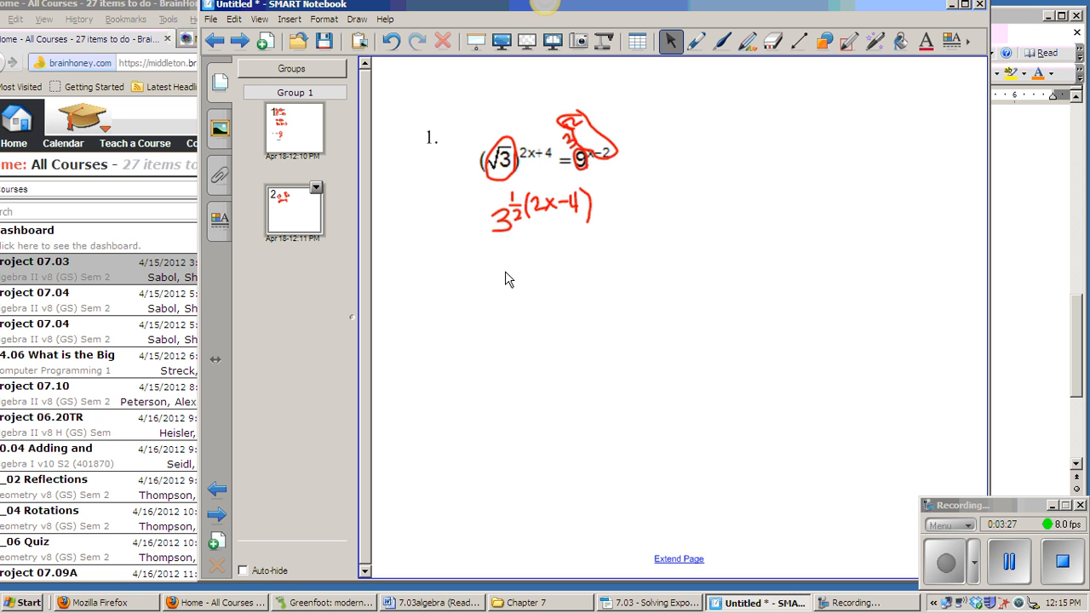
{"action": "mouse_move", "coordinate": [460, 284]}
{"action": "type", "text": "x"}
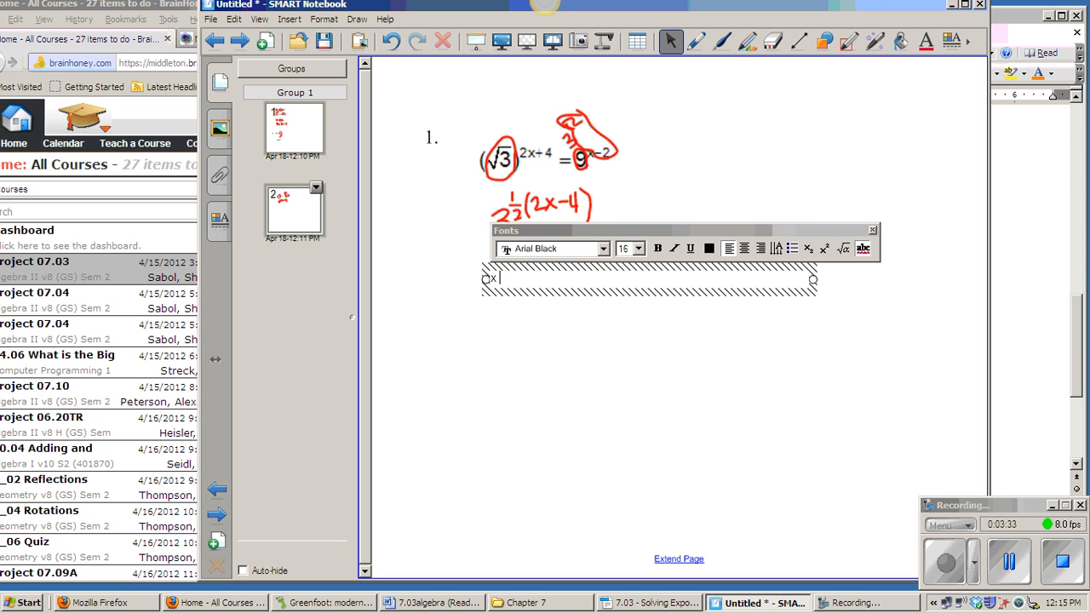
{"action": "type", "text": "- 2"}
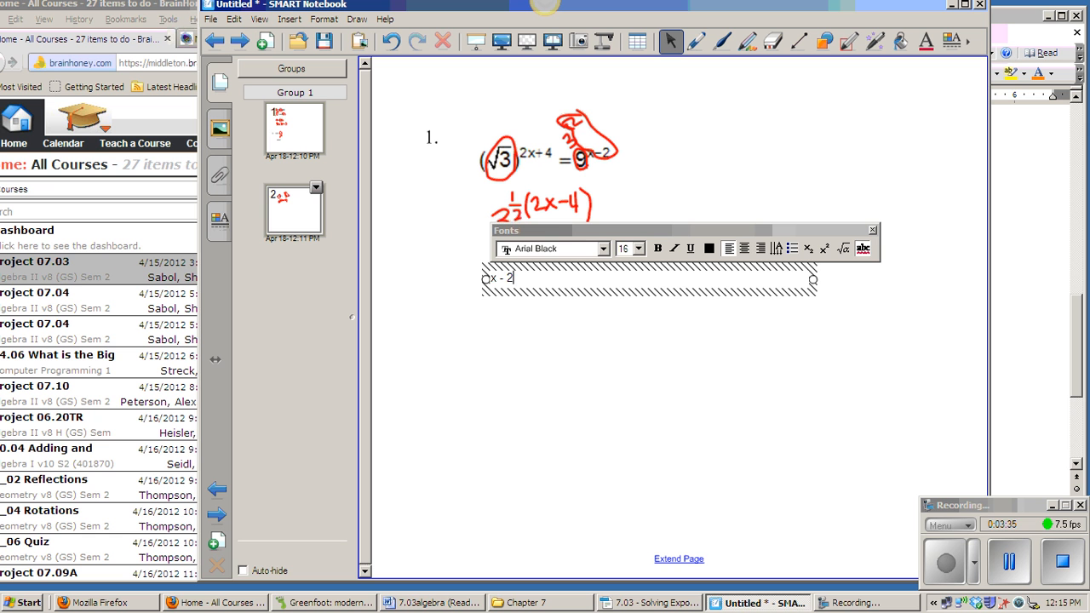
{"action": "type", "text": "="}
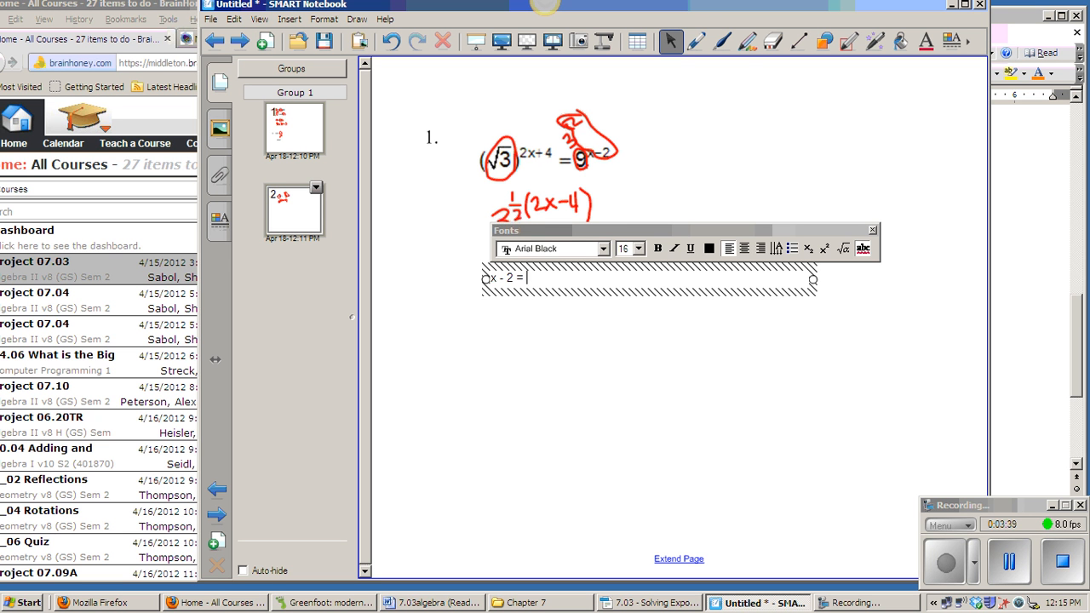
{"action": "type", "text": "2x"}
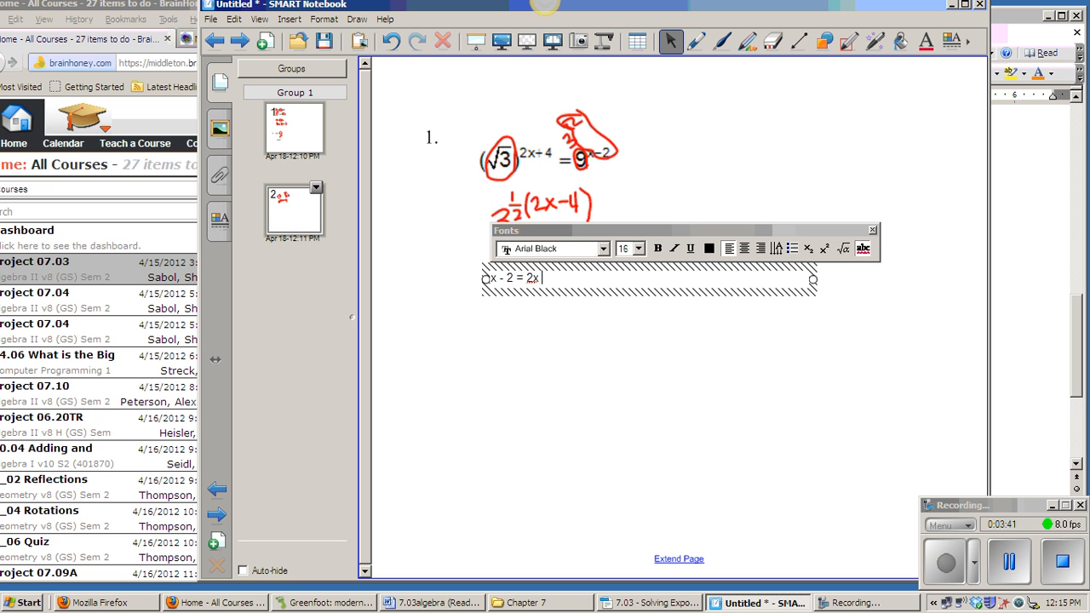
{"action": "type", "text": "-"}
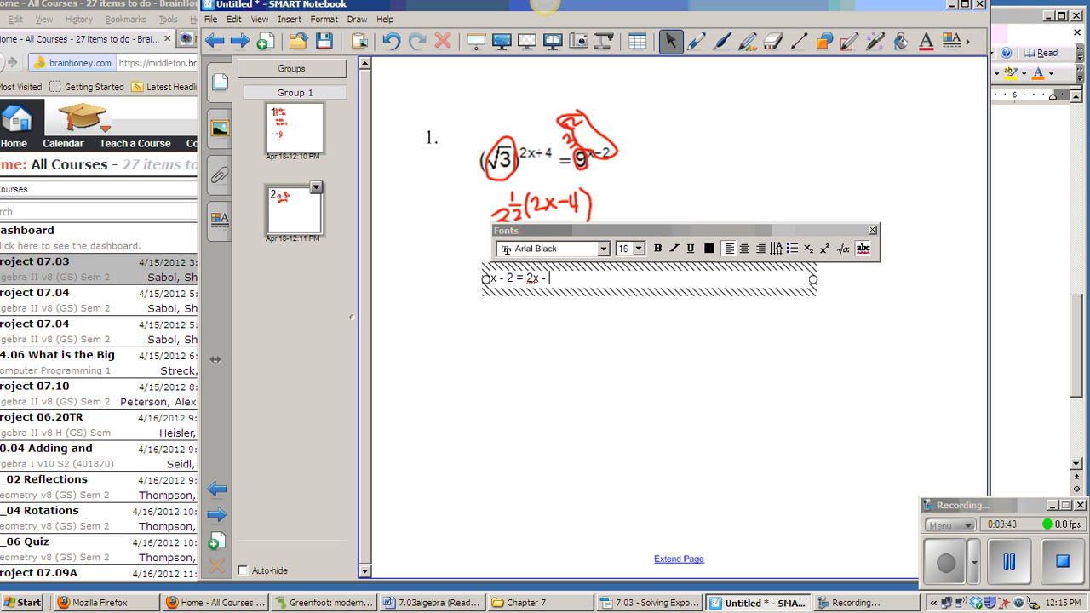